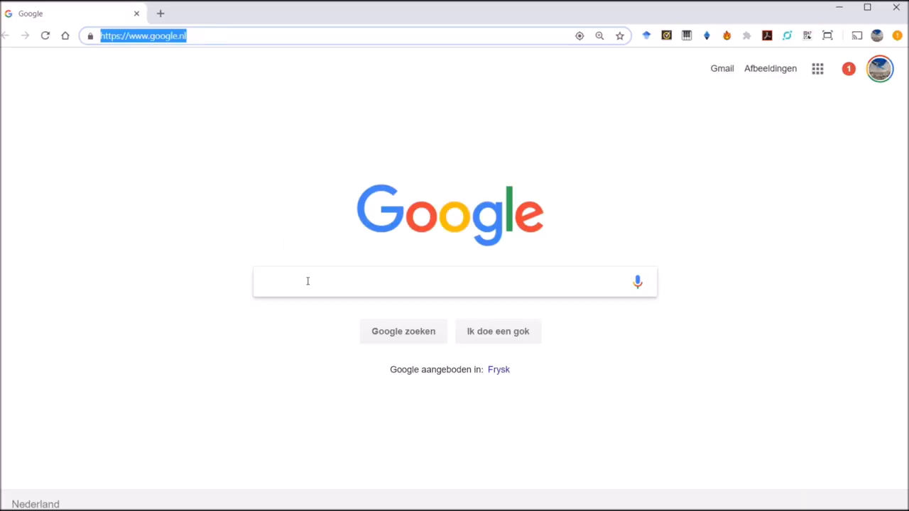
- Search Google for 'stellarium' and go to the official stellarium.org result
text(stellarium)
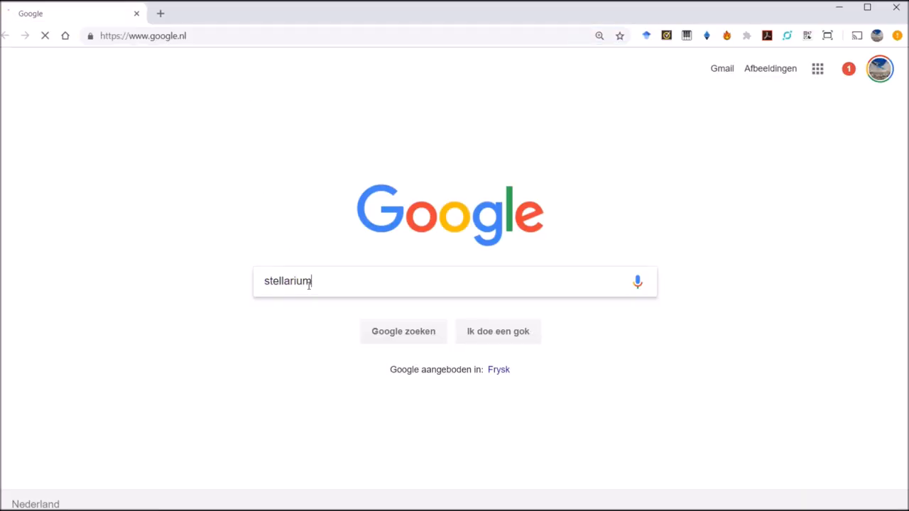
key(Return)
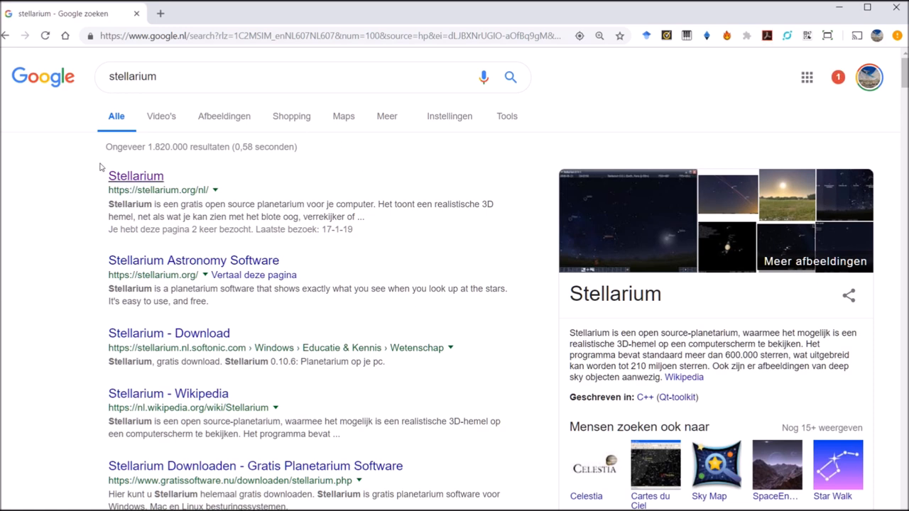
mouse_move(135, 176)
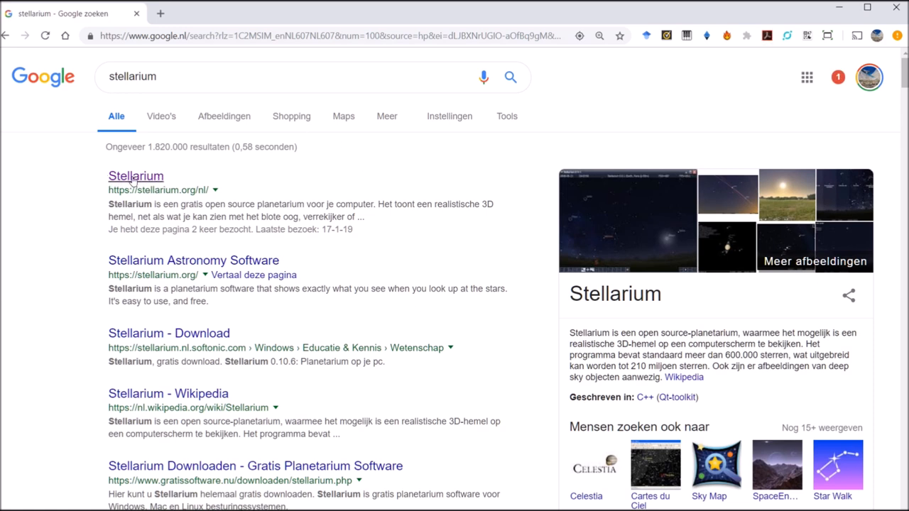
click(137, 176)
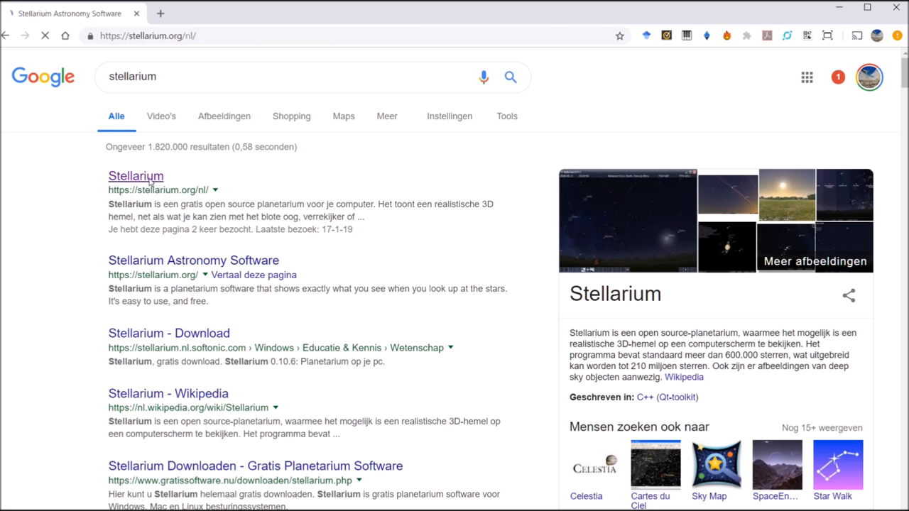
click(136, 176)
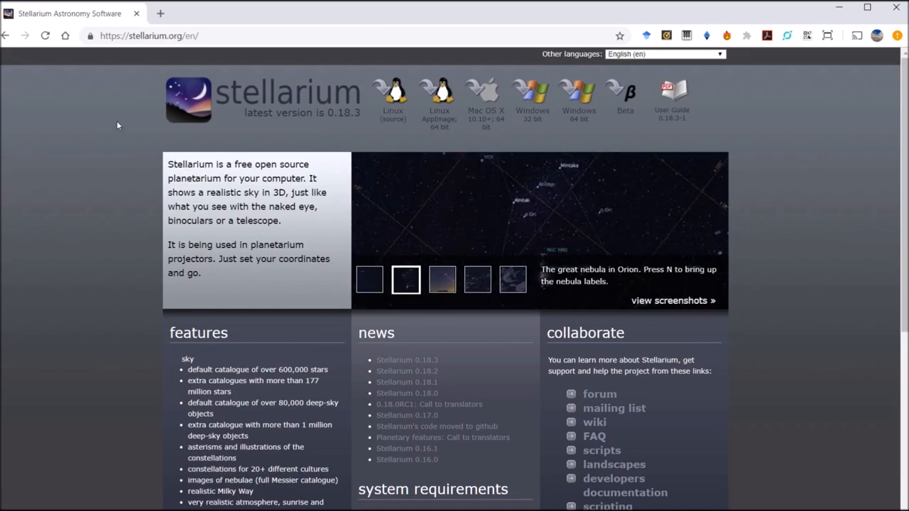
mouse_move(204, 118)
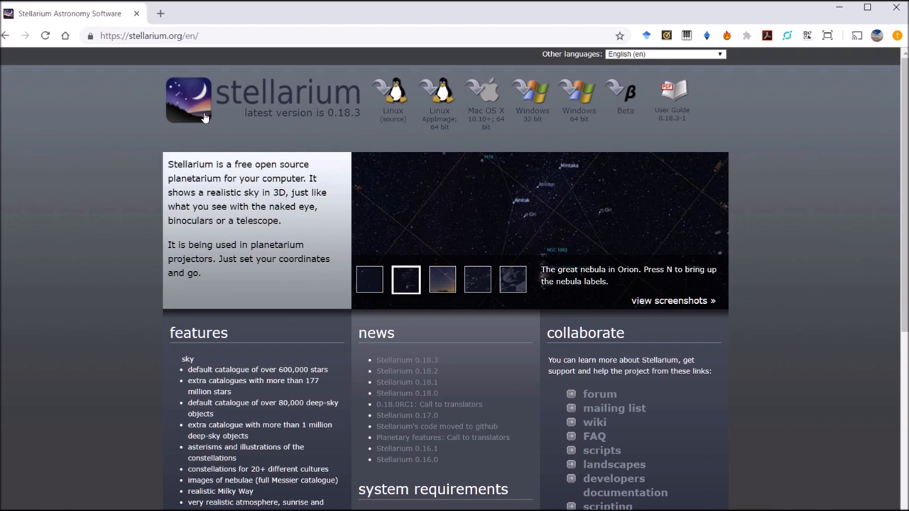
mouse_move(215, 165)
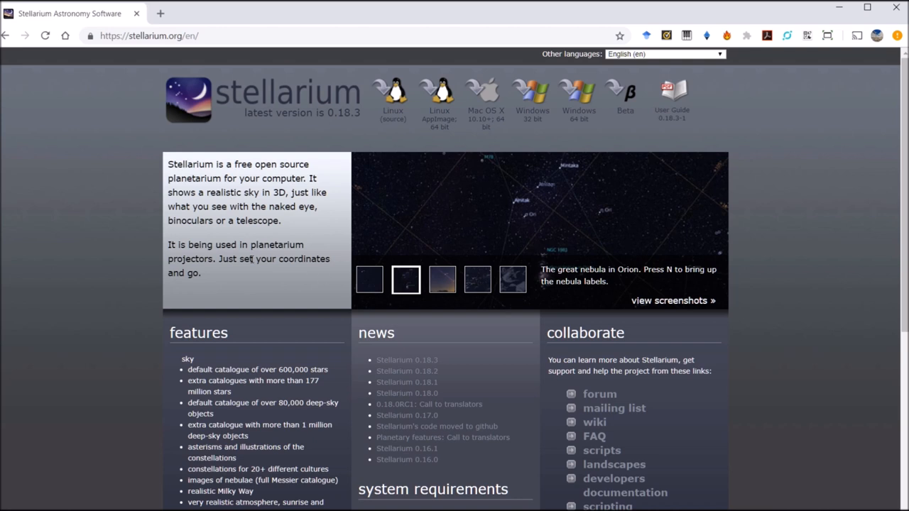
mouse_move(423, 64)
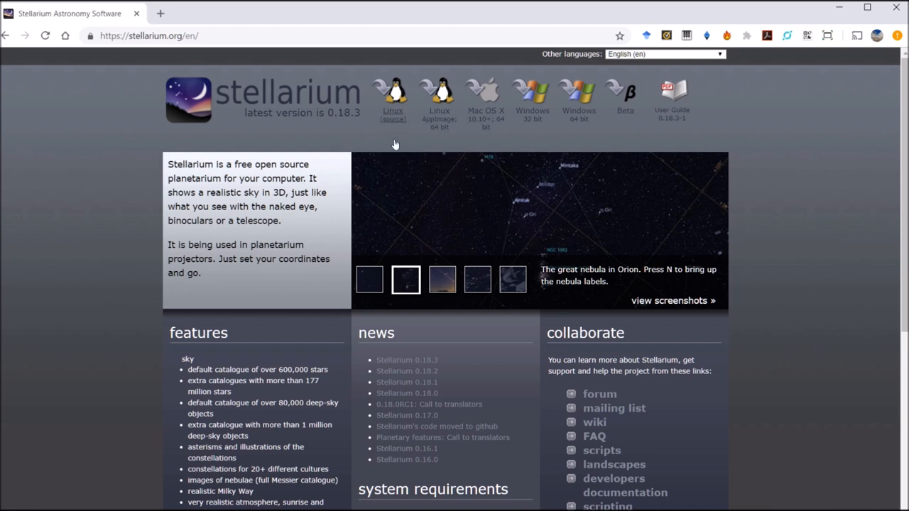
mouse_move(607, 122)
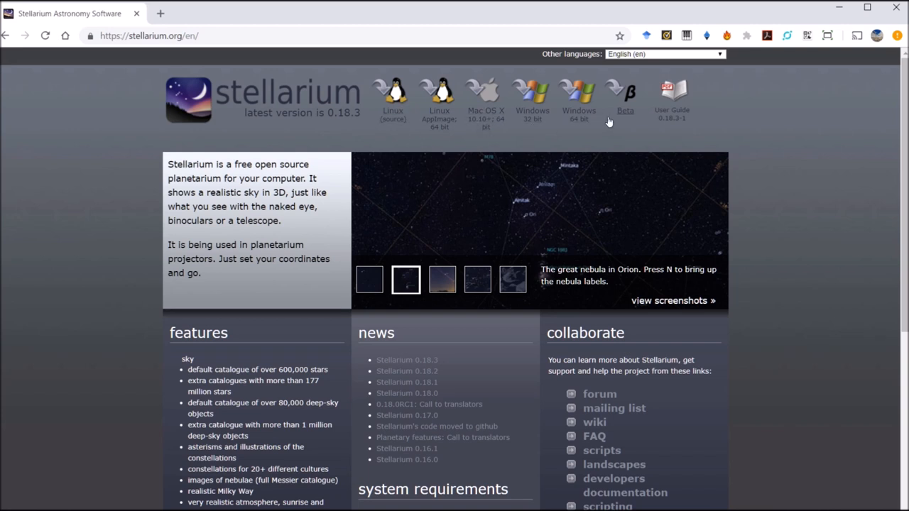
mouse_move(580, 99)
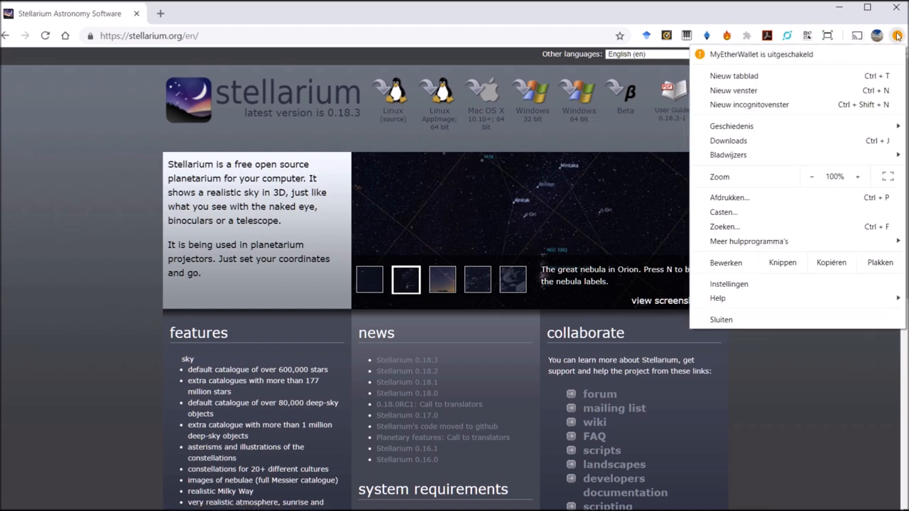
click(727, 140)
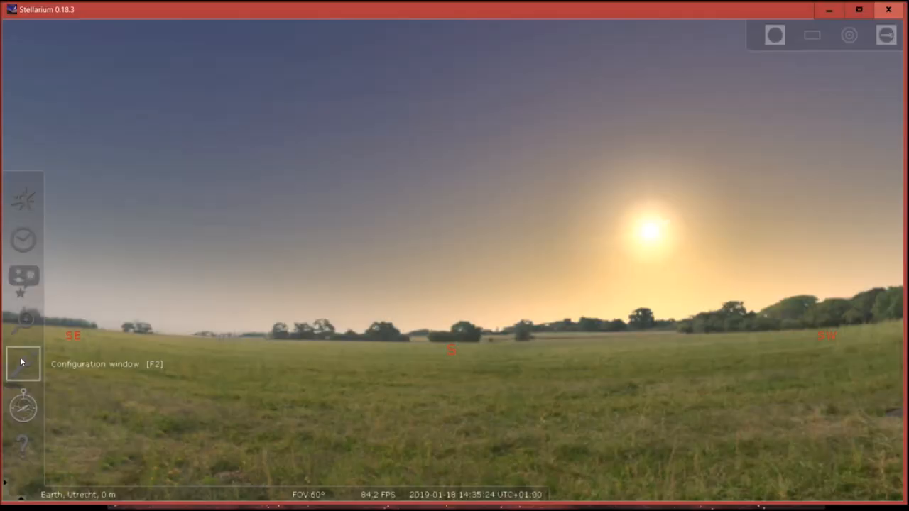
- In Configuration > Plugins, set Telescope Control to load at startup
click(22, 363)
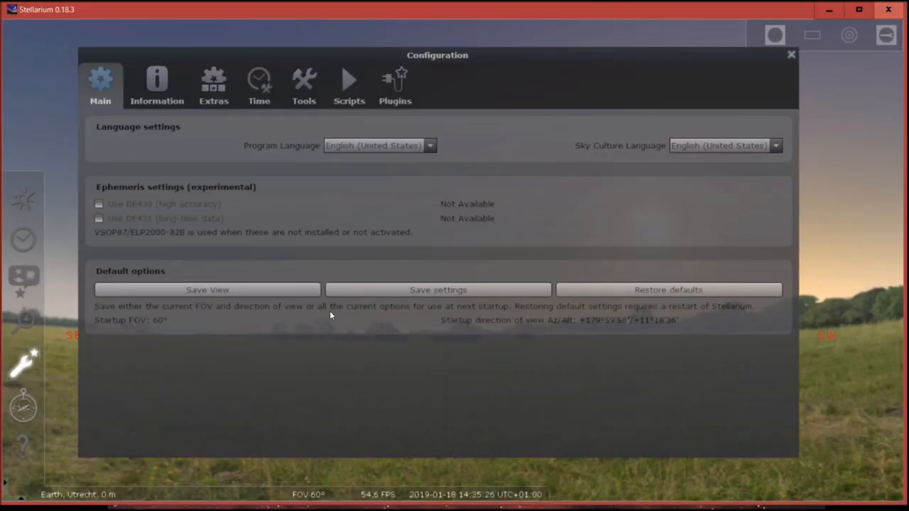
click(395, 81)
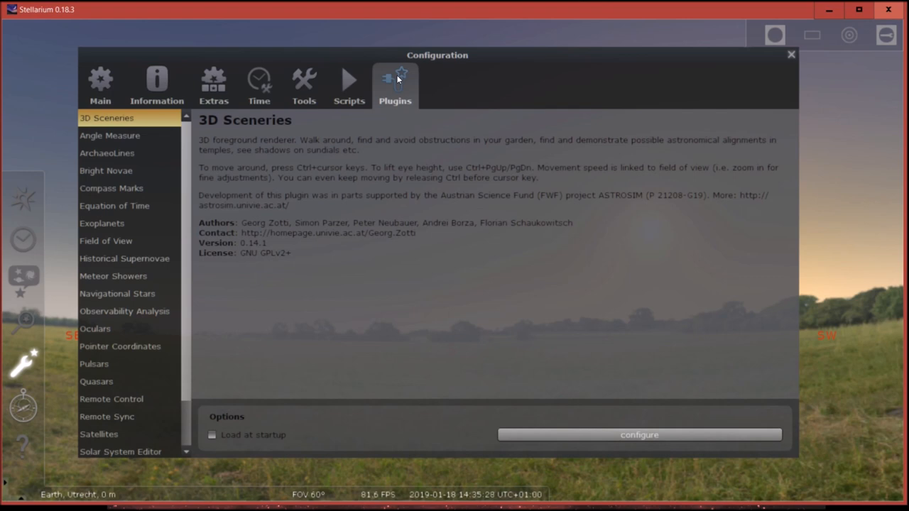
scroll(down, 3)
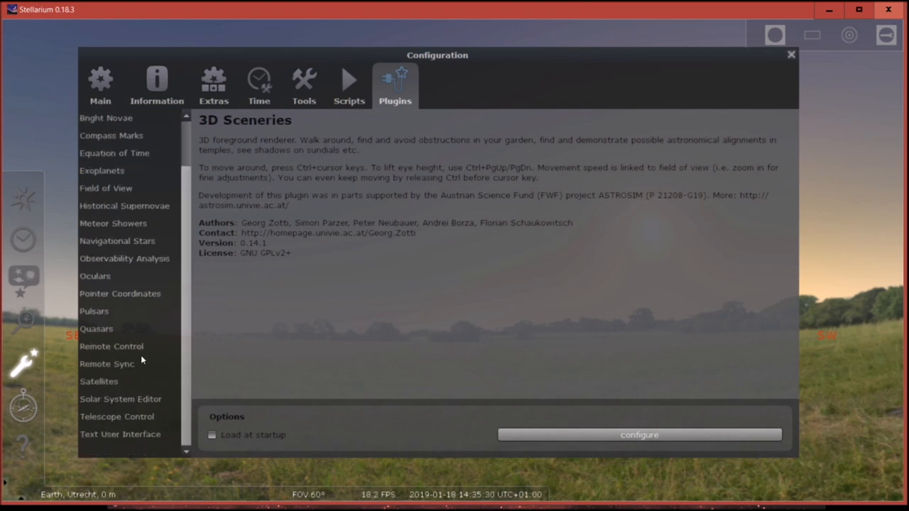
click(116, 416)
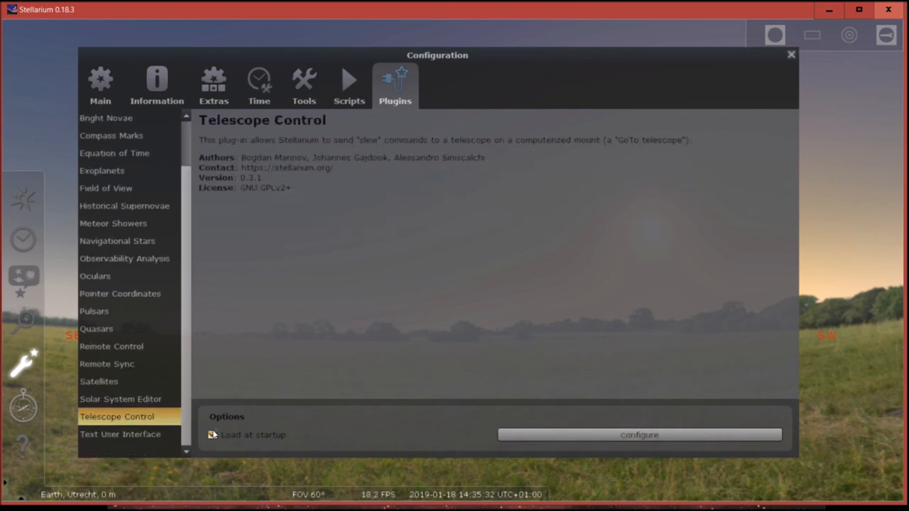
click(212, 435)
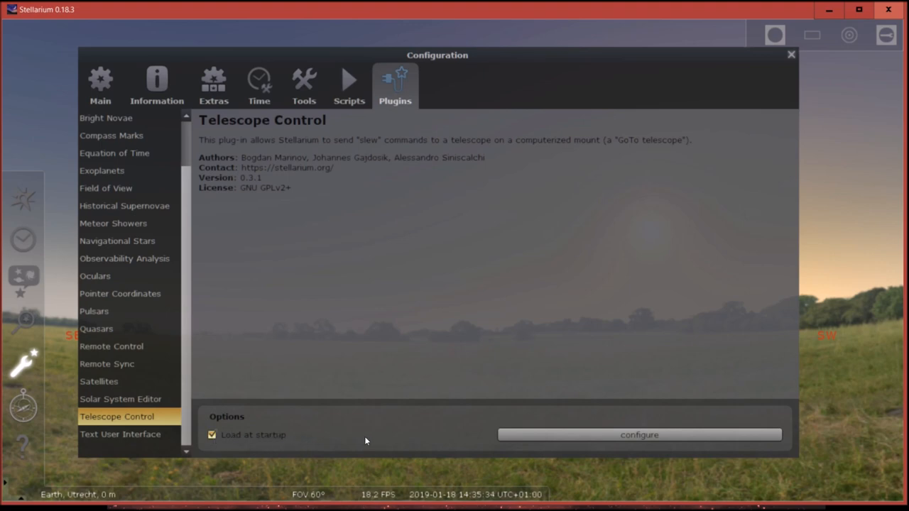
click(639, 434)
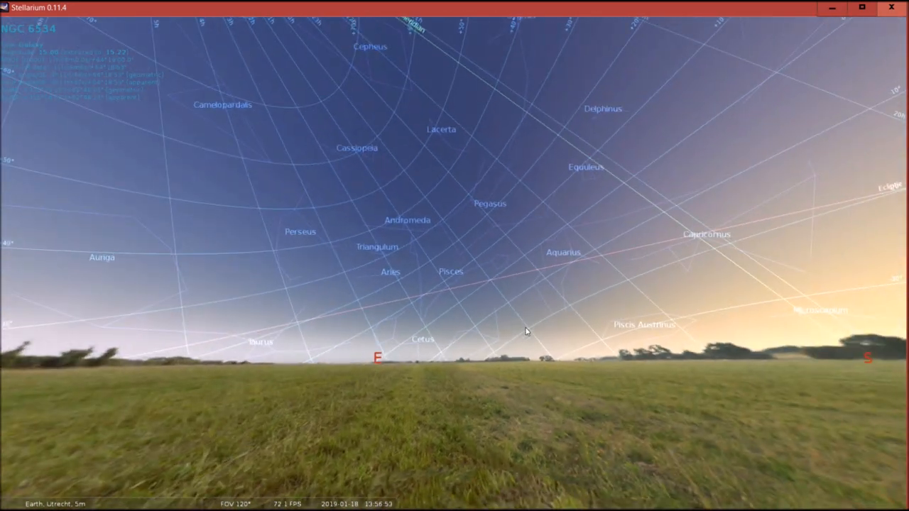
- Pan the sky toward the horizon and bring up the Slew telescope window
drag(525, 332, 295, 348)
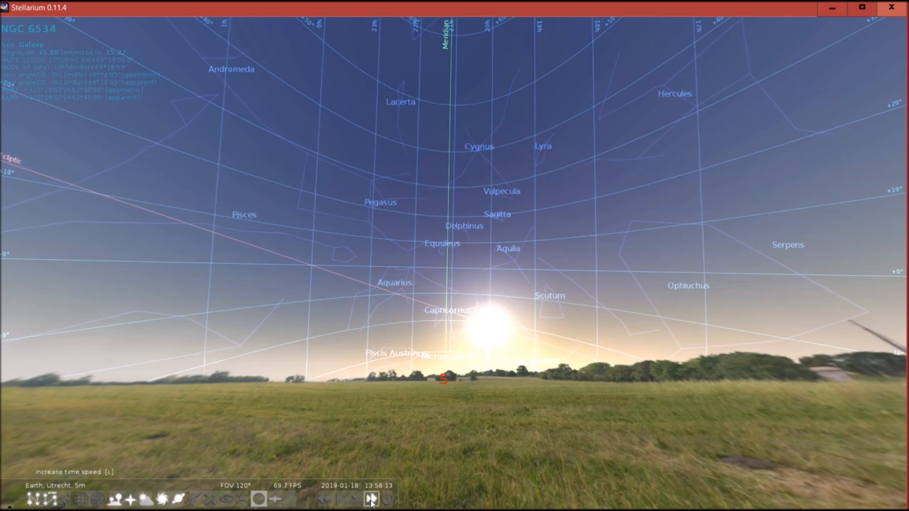
click(372, 498)
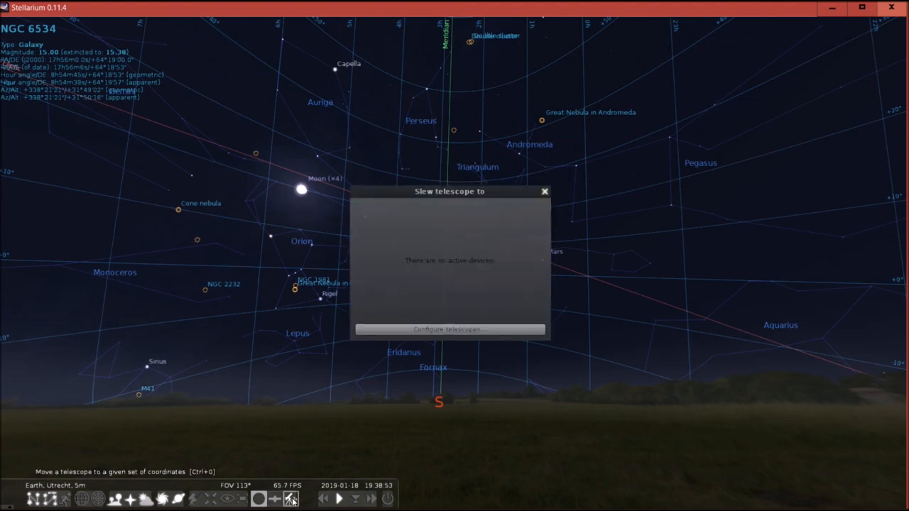
- Go to Configure telescopes, showing an empty list of controlled telescopes
click(449, 329)
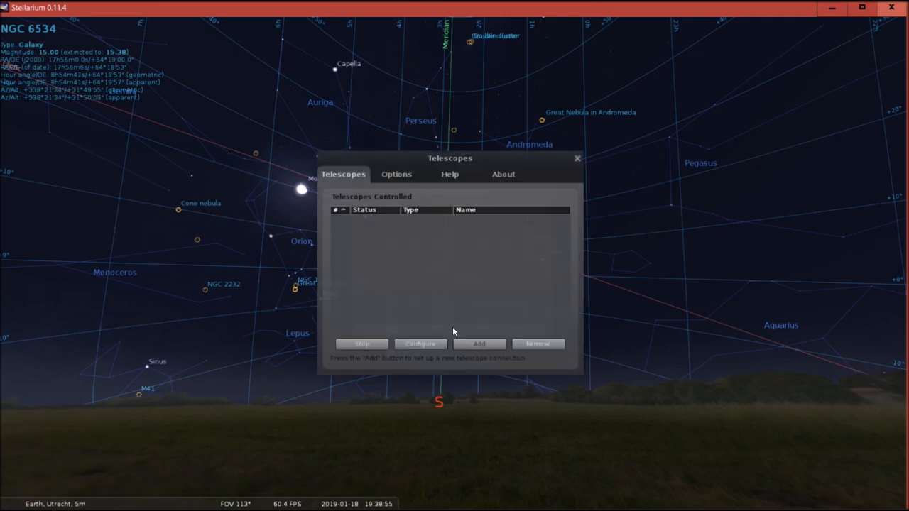
mouse_move(573, 156)
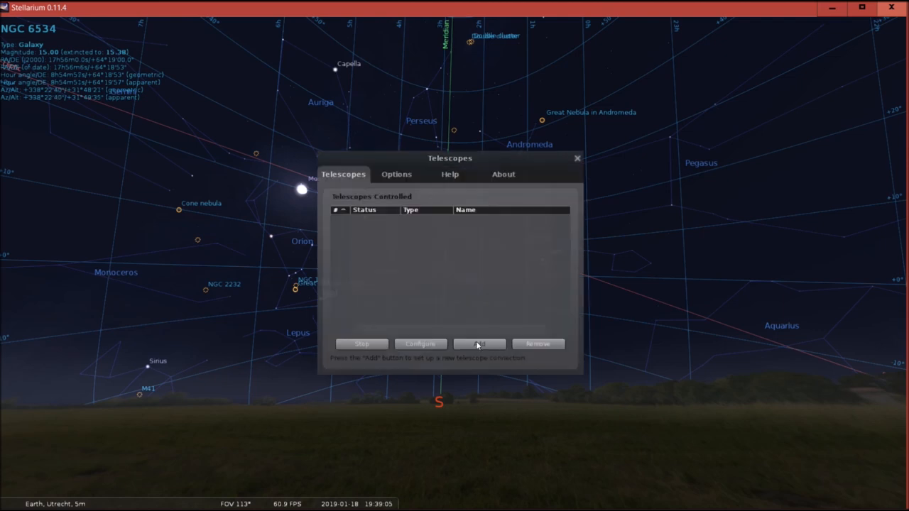
- Add a new direct-serial telescope named 'Astroforum' that connects automatically at startup
click(479, 344)
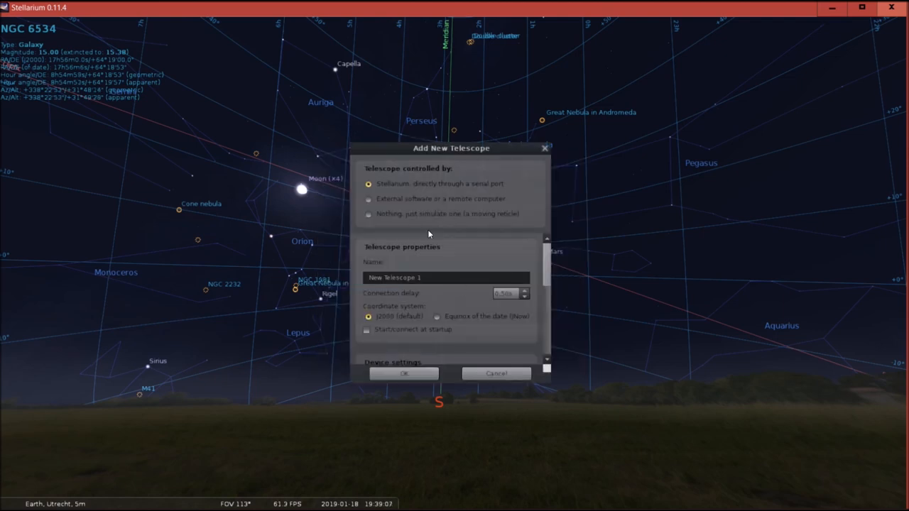
mouse_move(420, 170)
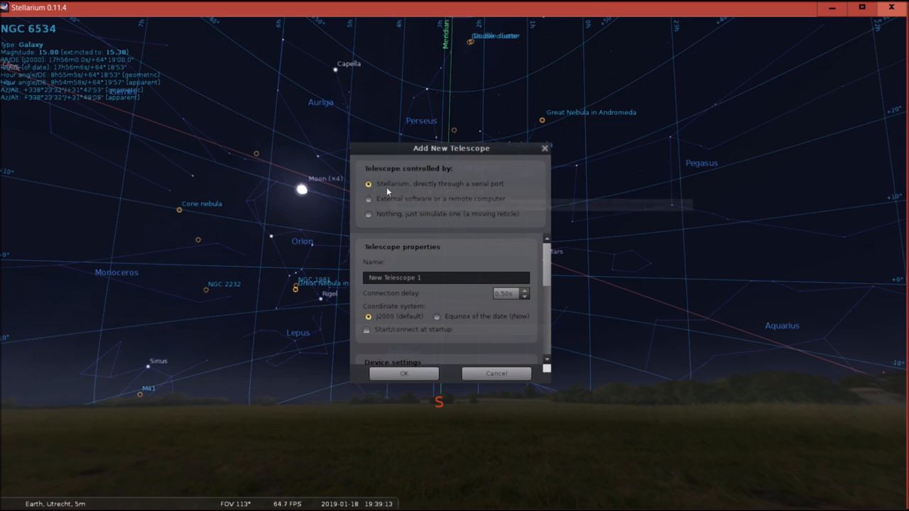
mouse_move(409, 183)
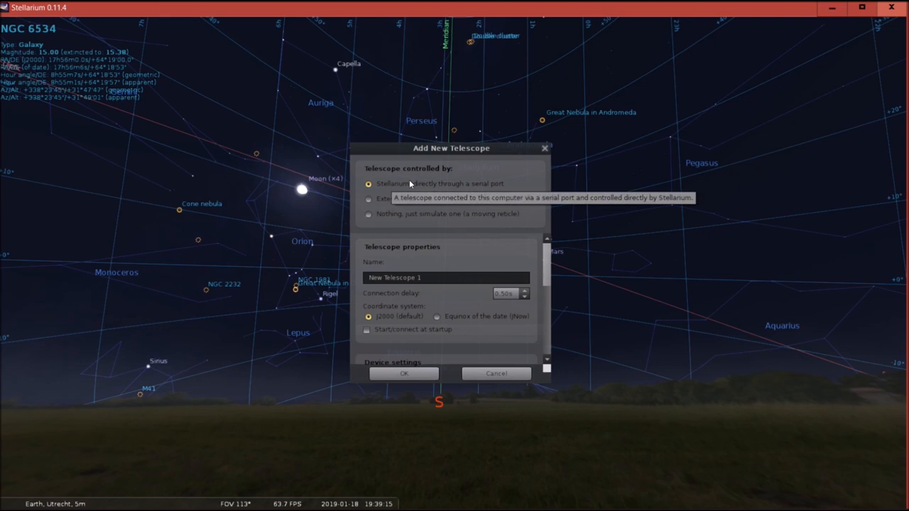
mouse_move(516, 190)
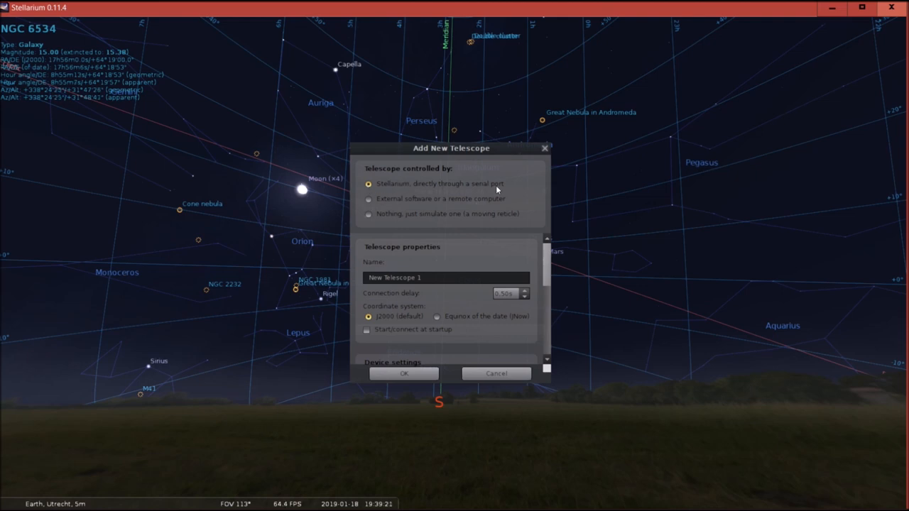
scroll(down, 3)
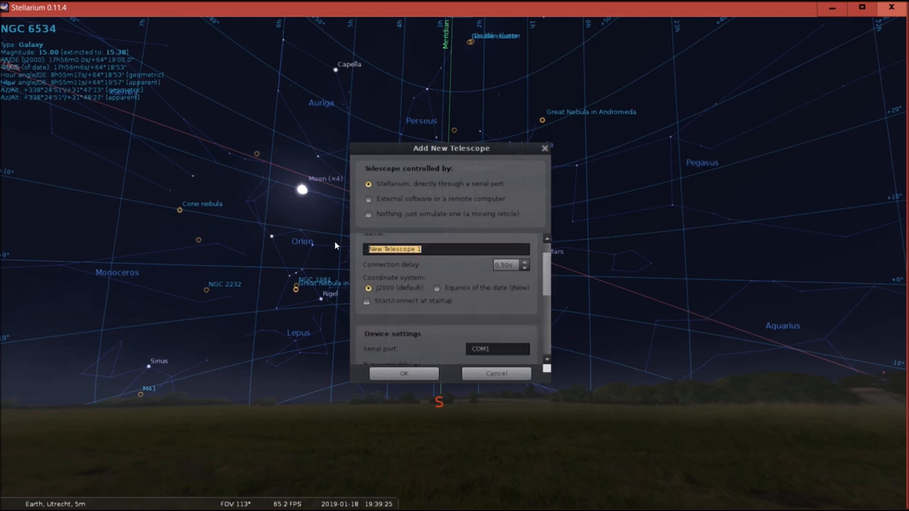
text(Astro)
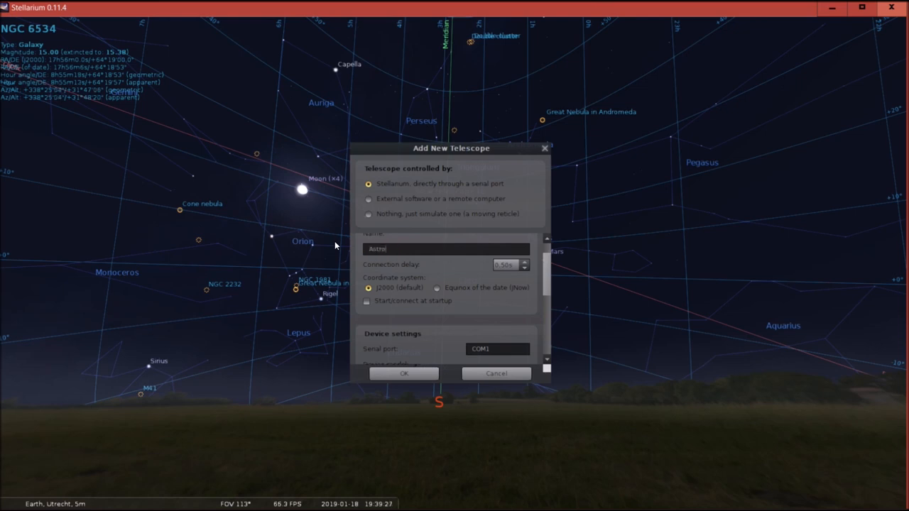
text(forum)
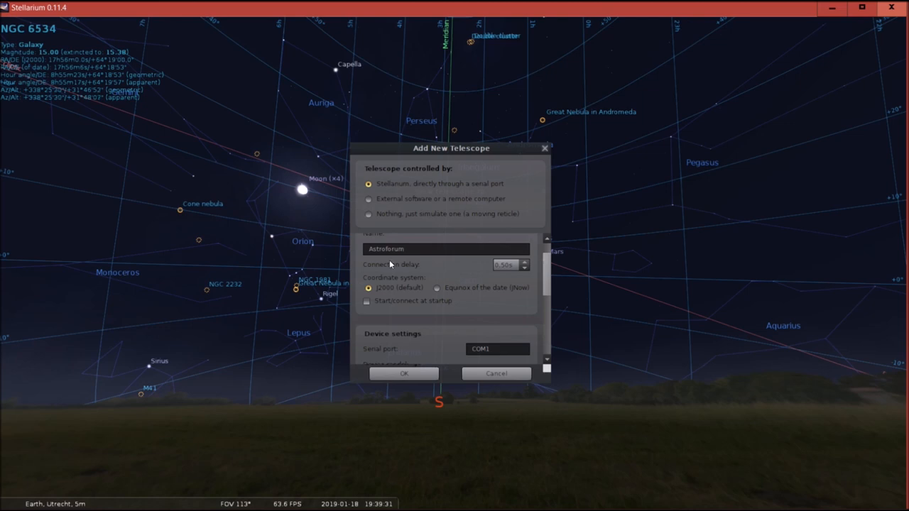
mouse_move(554, 278)
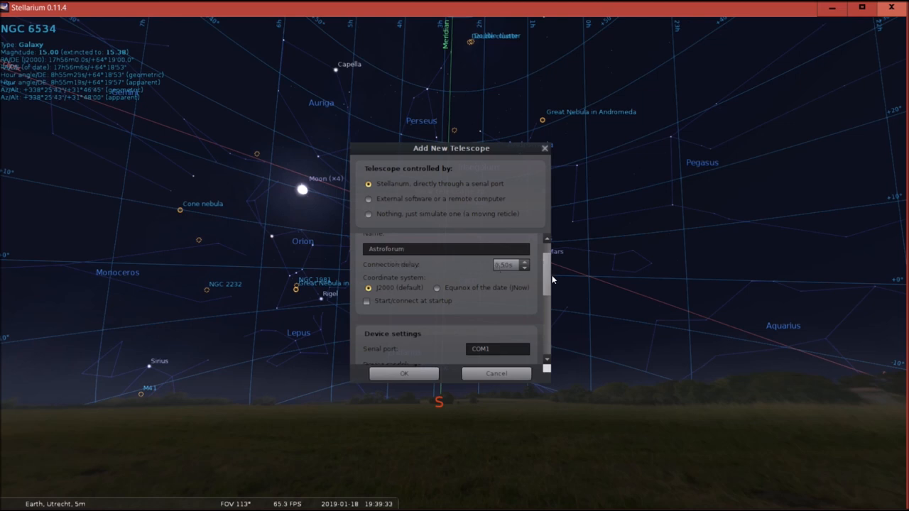
scroll(down, 3)
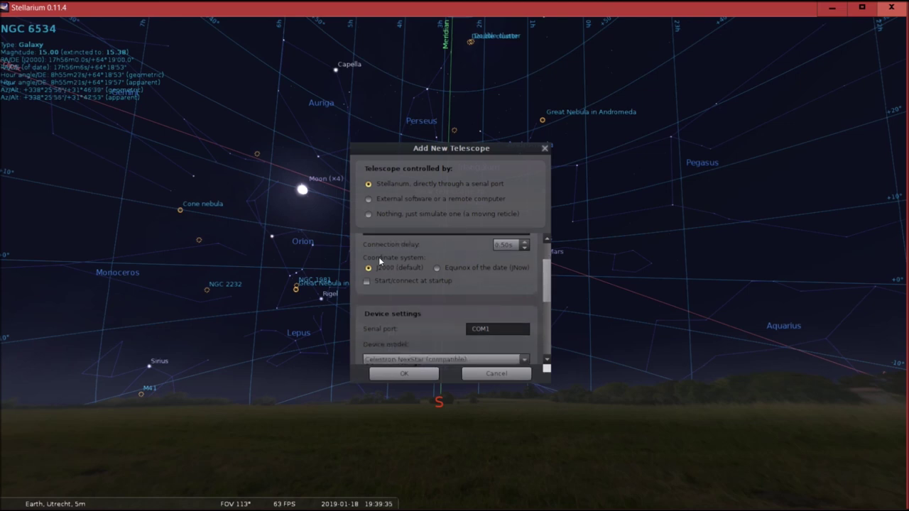
mouse_move(391, 272)
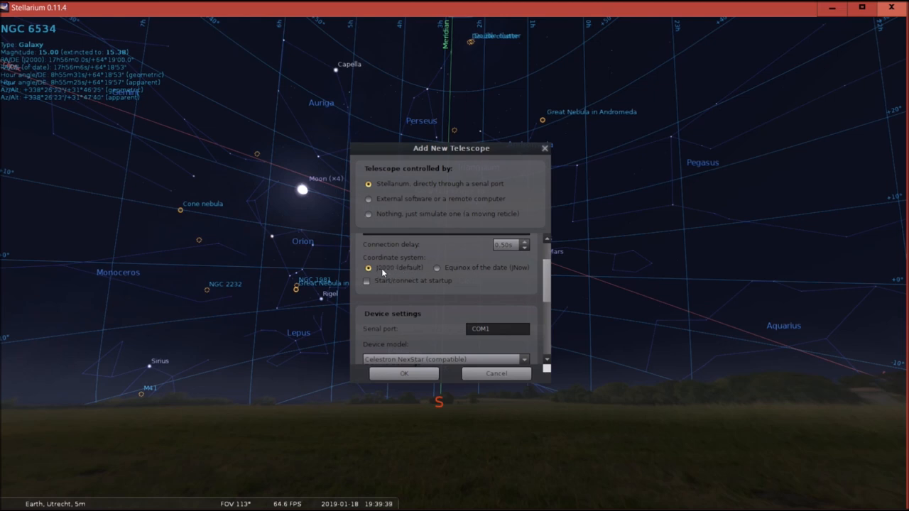
mouse_move(363, 284)
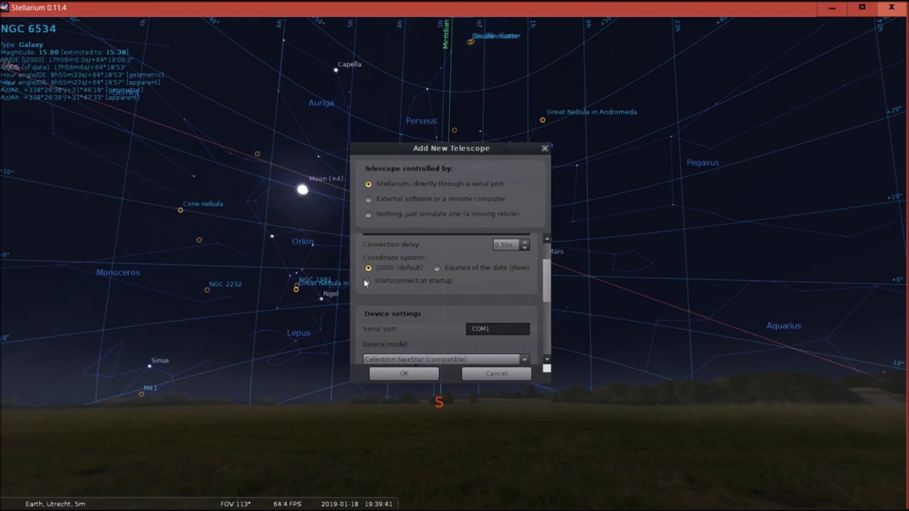
click(369, 280)
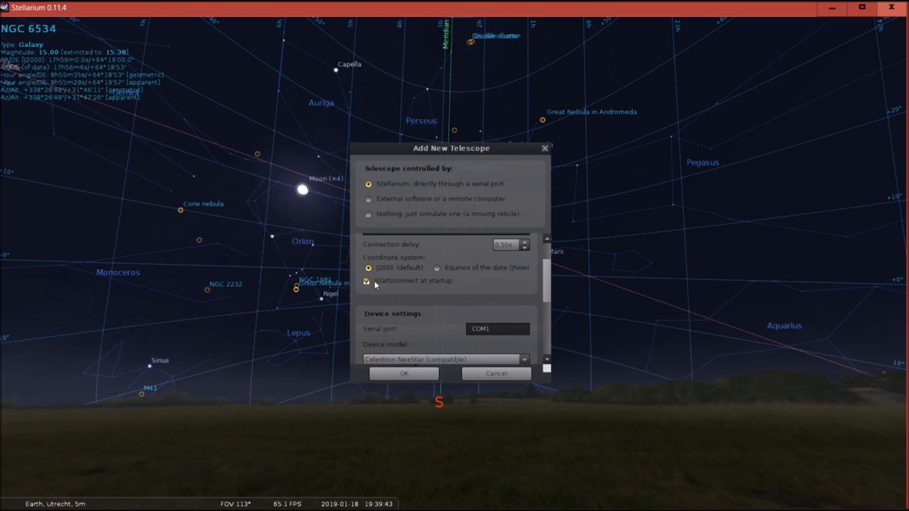
mouse_move(414, 289)
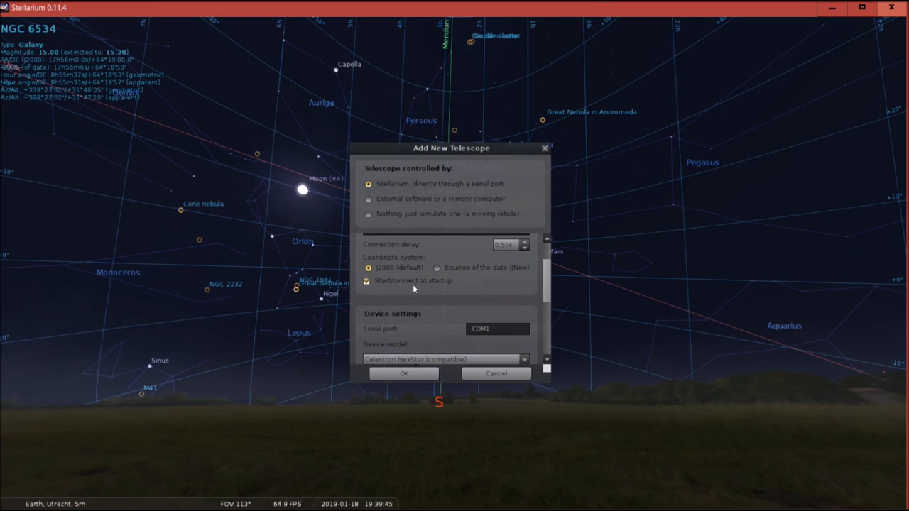
mouse_move(466, 291)
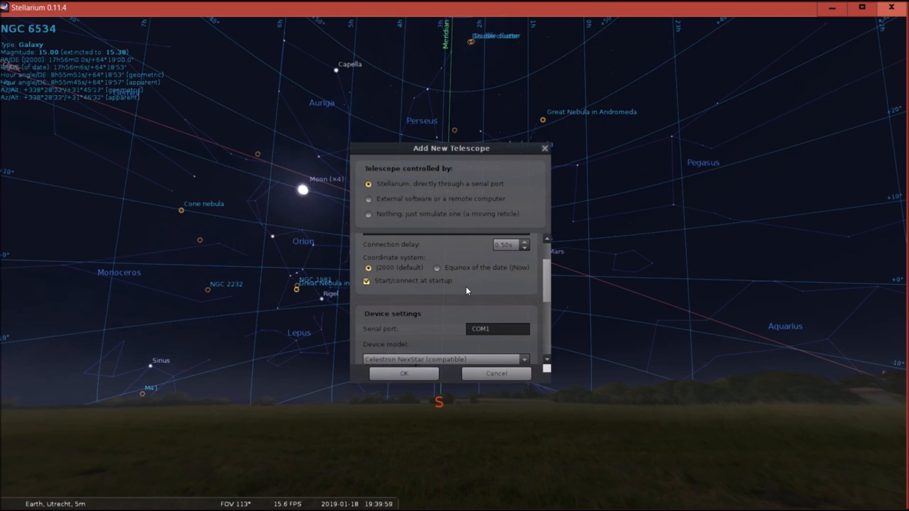
scroll(down, 3)
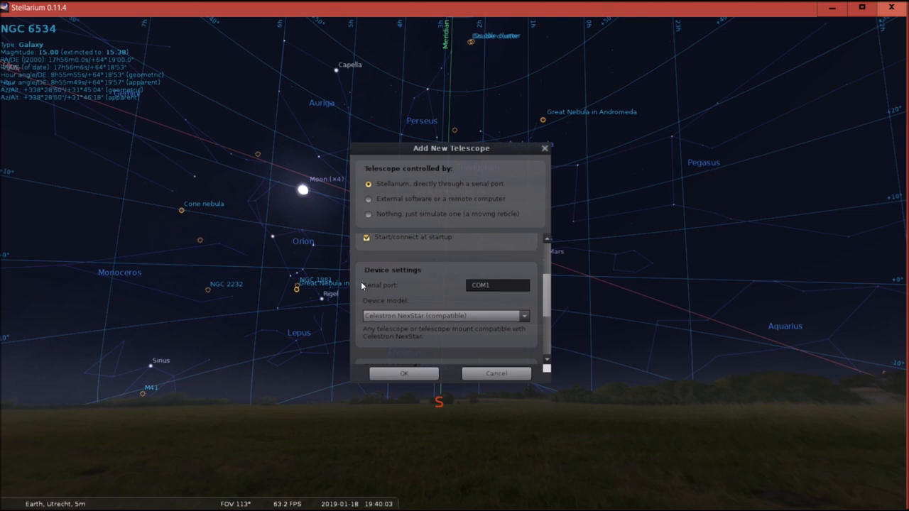
mouse_move(401, 289)
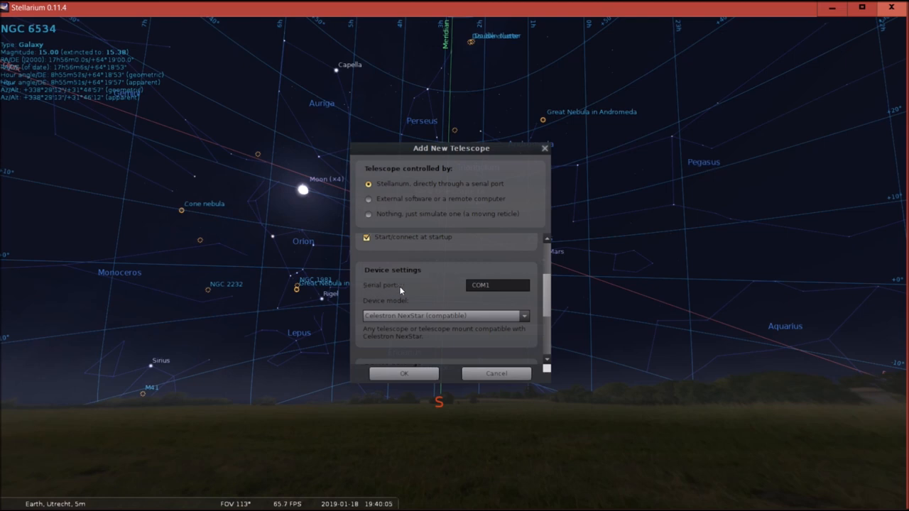
mouse_move(291, 497)
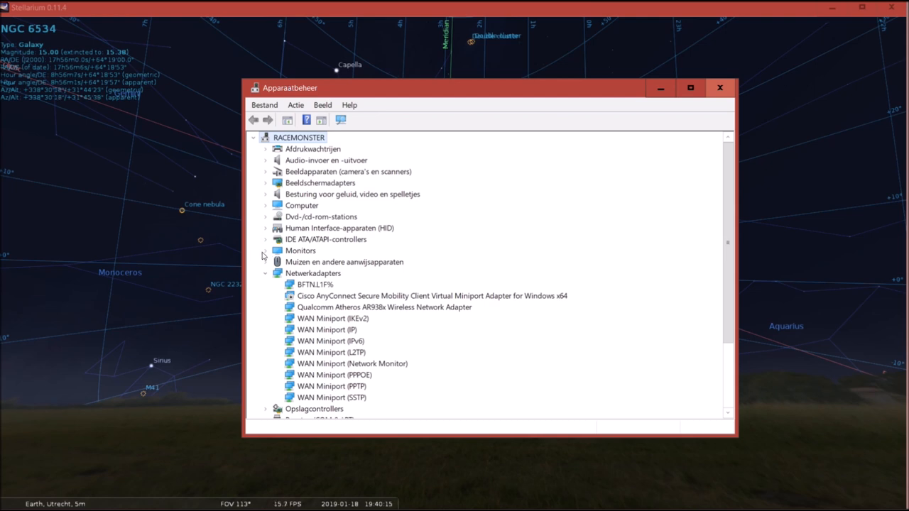
- Expand Ports (COM & LPT) and identify the USB Serial Port as COM3
click(265, 272)
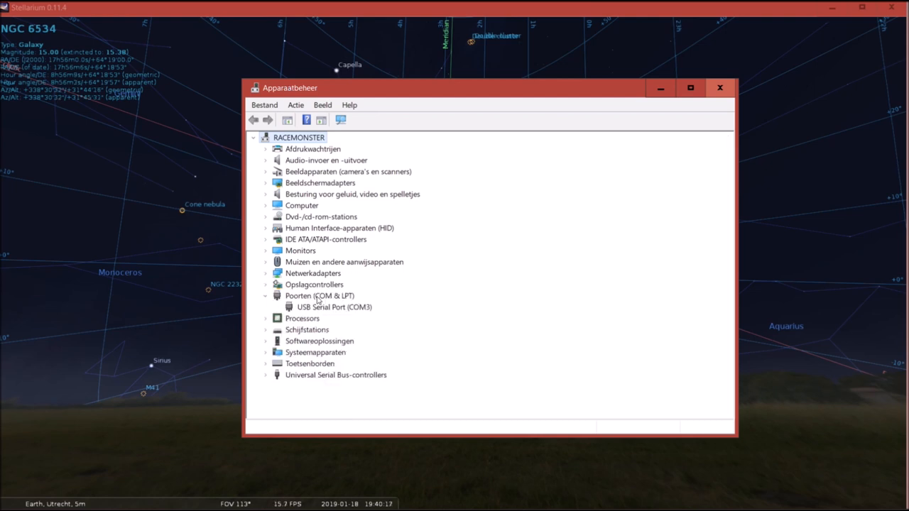
click(332, 307)
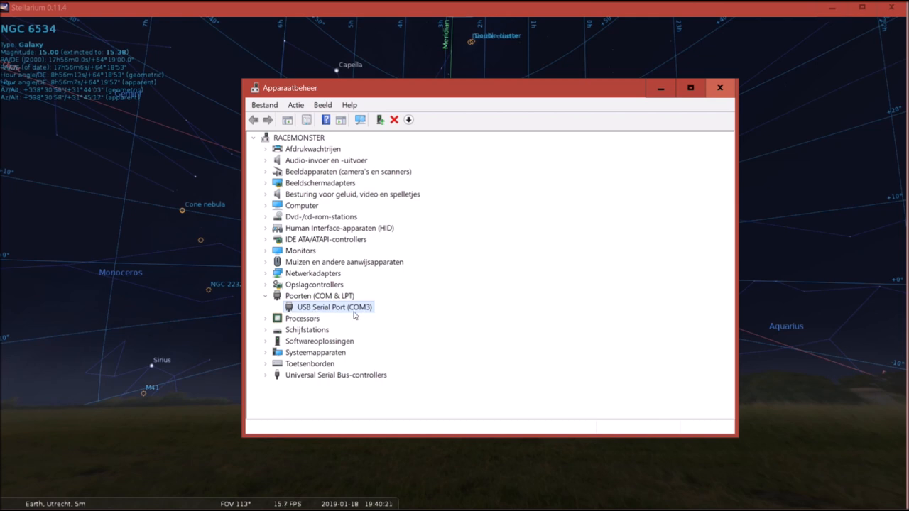
mouse_move(667, 142)
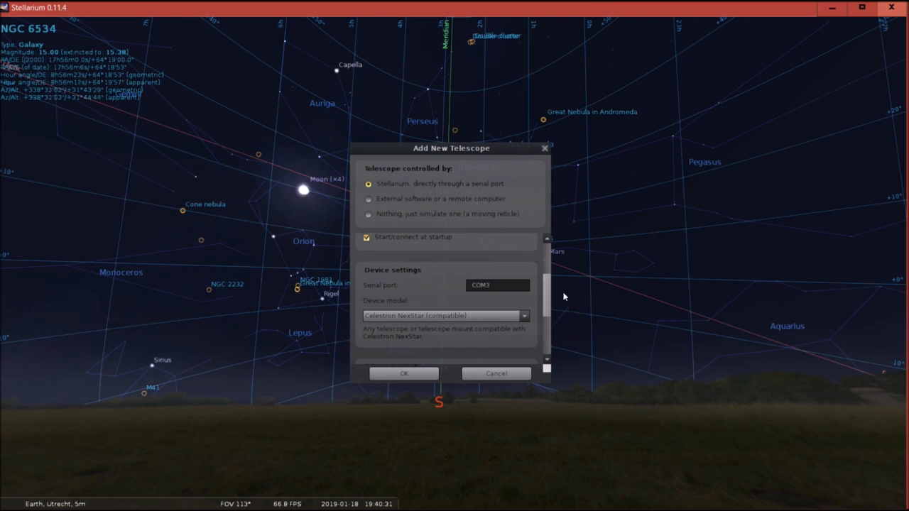
mouse_move(547, 281)
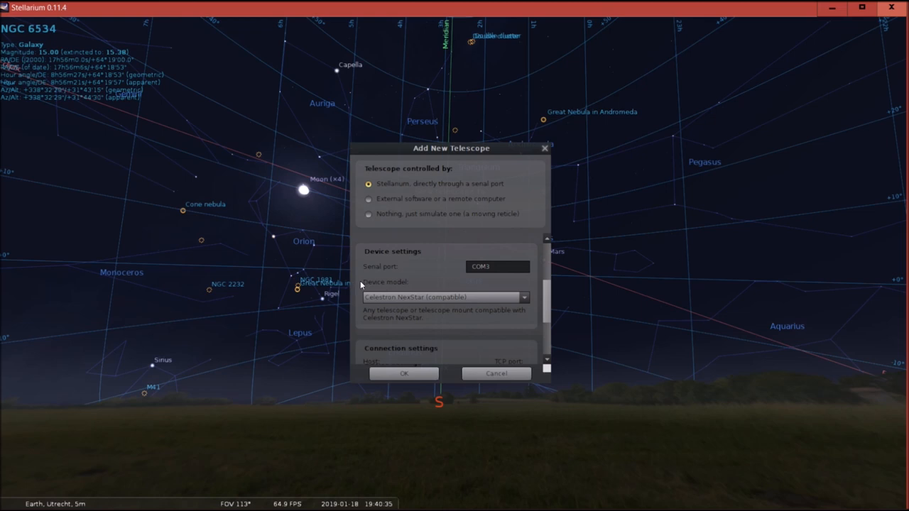
mouse_move(366, 301)
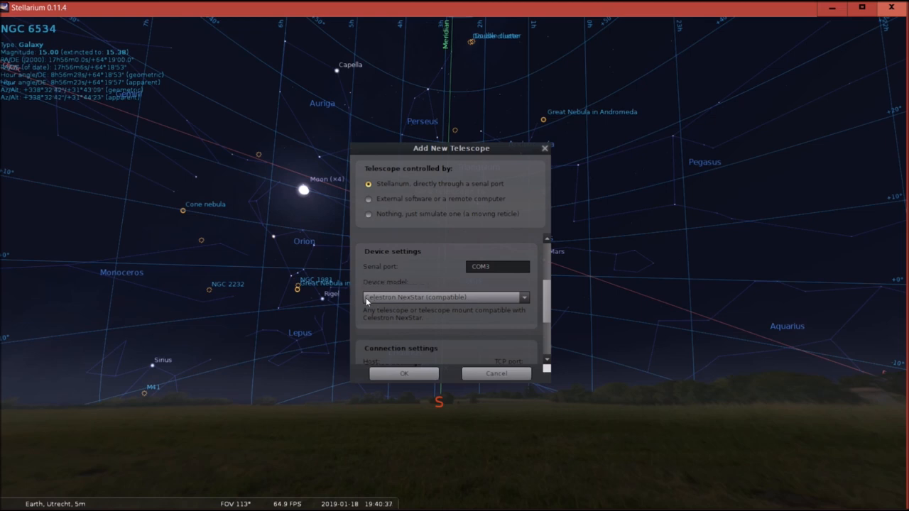
mouse_move(417, 299)
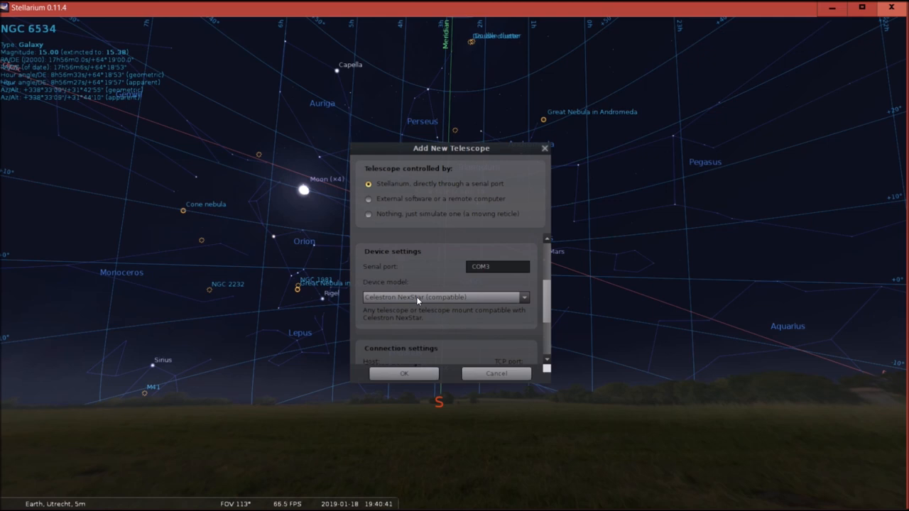
mouse_move(476, 303)
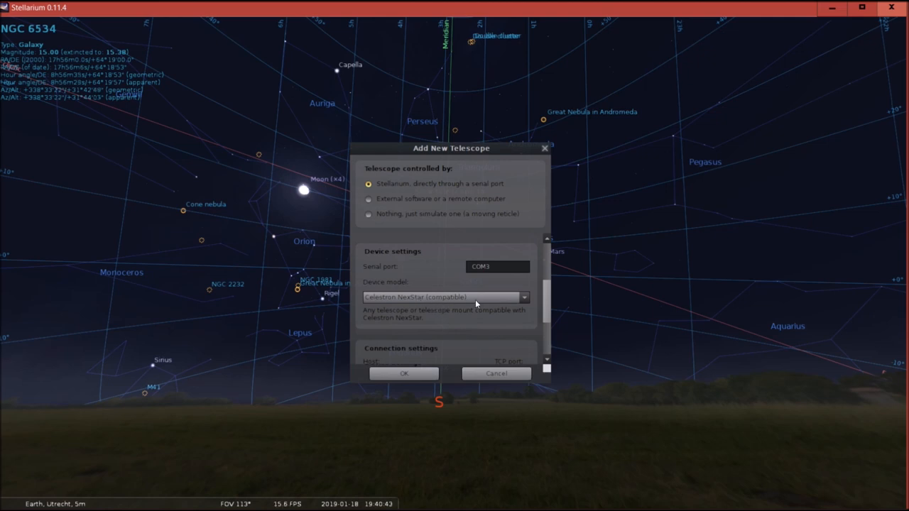
mouse_move(451, 298)
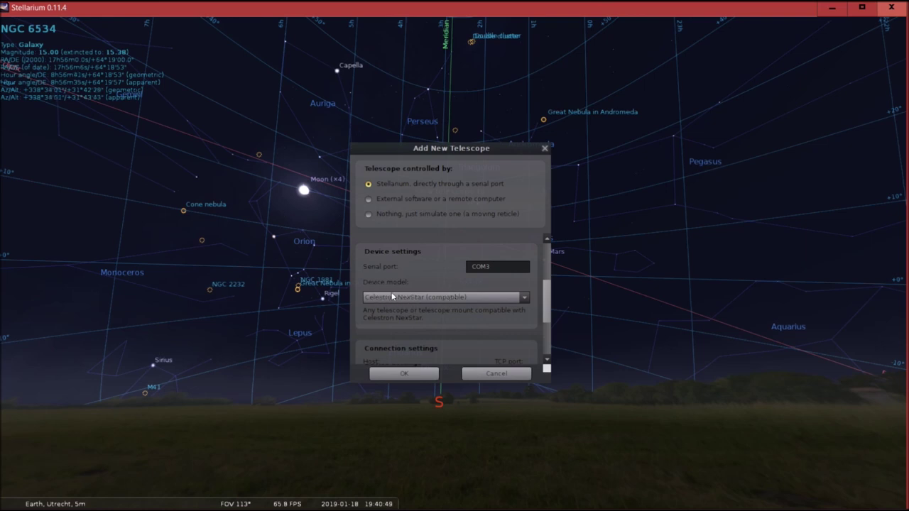
- Choose the Celestron NexStar (compatible) device model on COM3 and confirm the new telescope
click(523, 297)
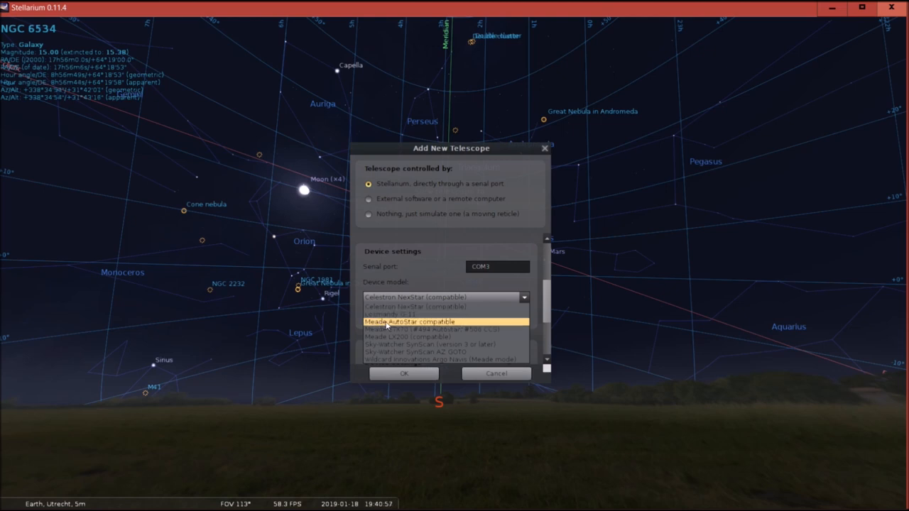
mouse_move(481, 301)
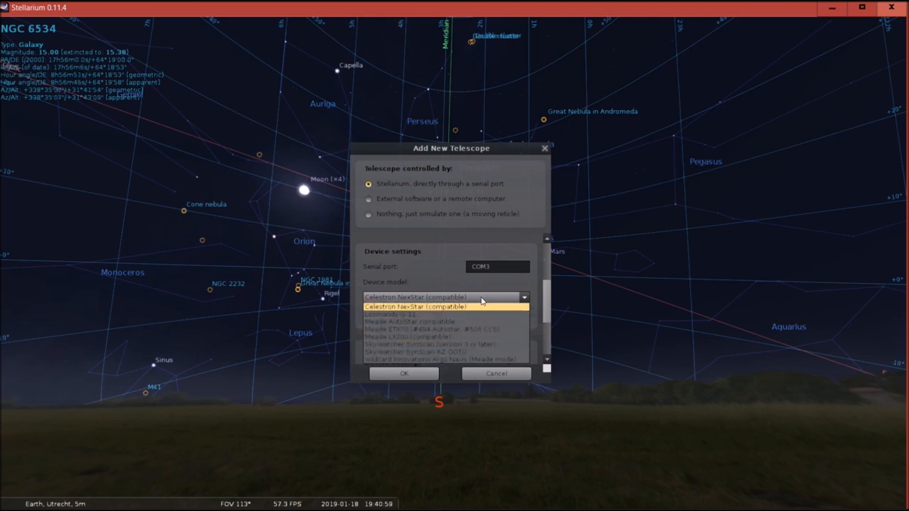
click(414, 306)
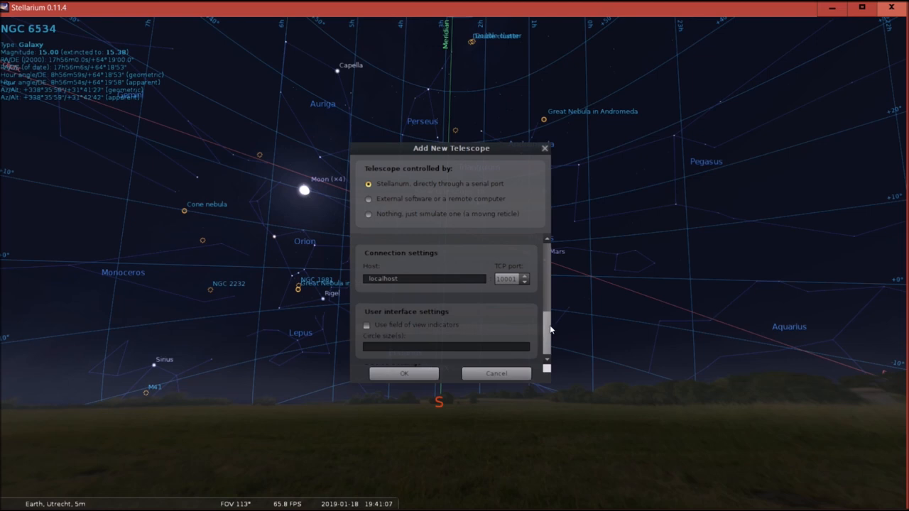
mouse_move(545, 313)
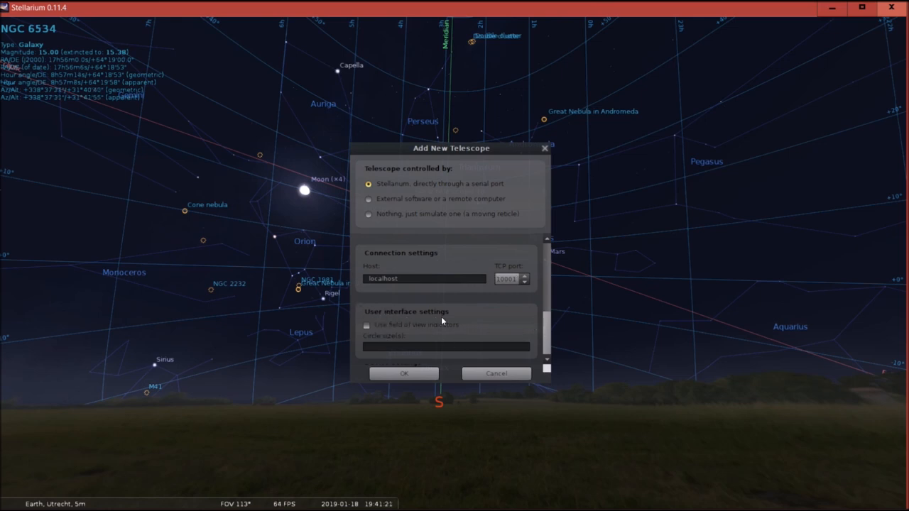
mouse_move(511, 358)
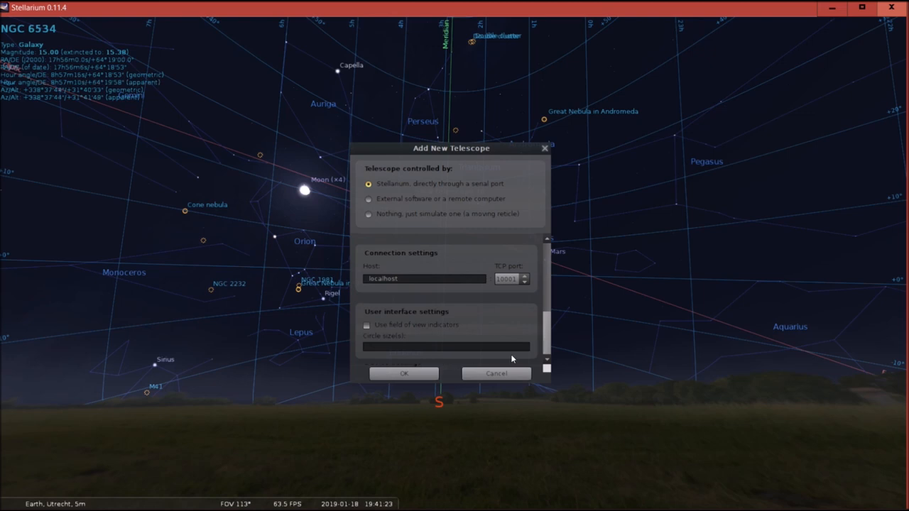
click(403, 374)
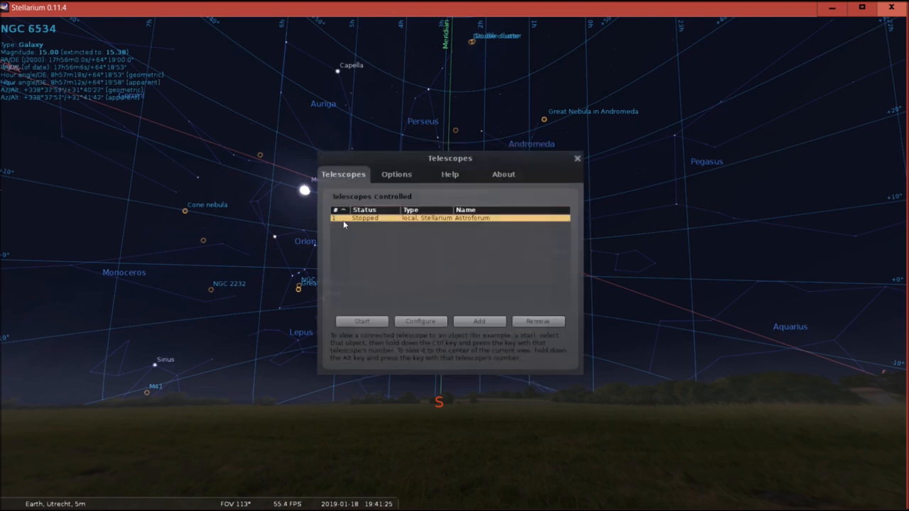
mouse_move(447, 226)
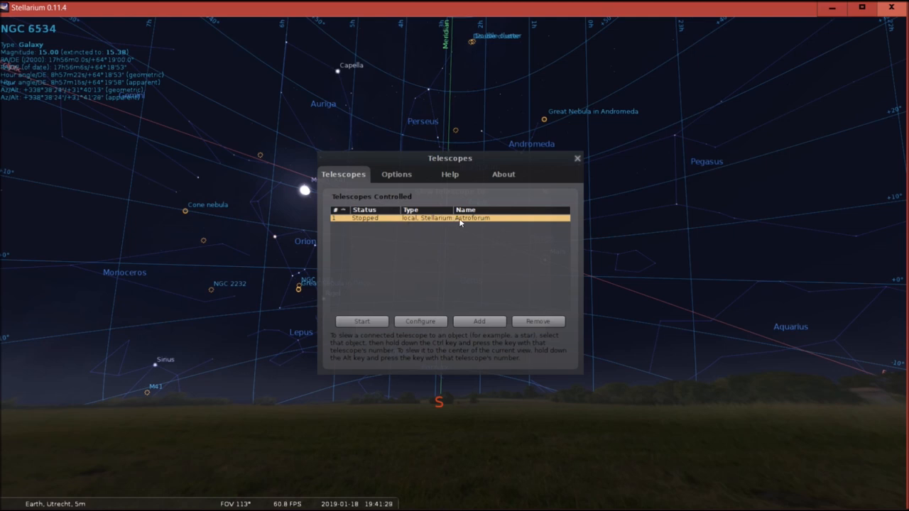
mouse_move(488, 222)
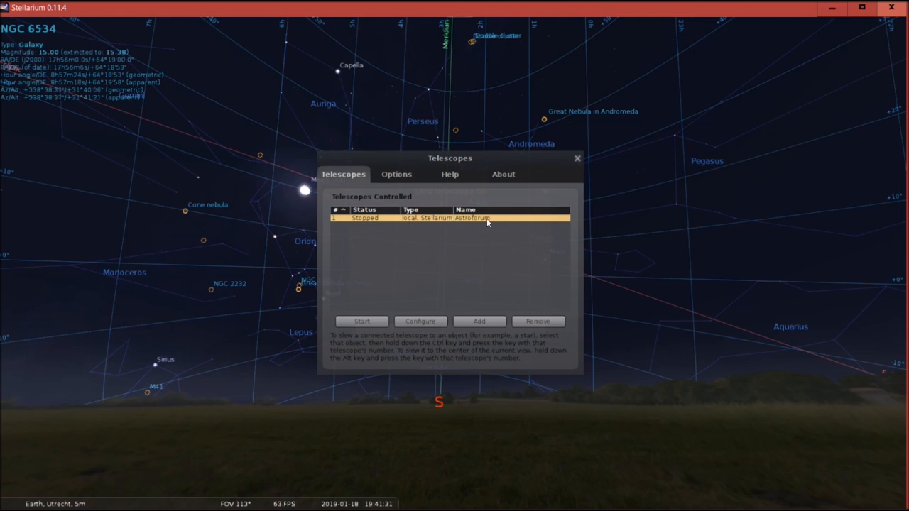
- Move the Telescopes window aside and start the Astroforum telescope
drag(448, 158, 480, 145)
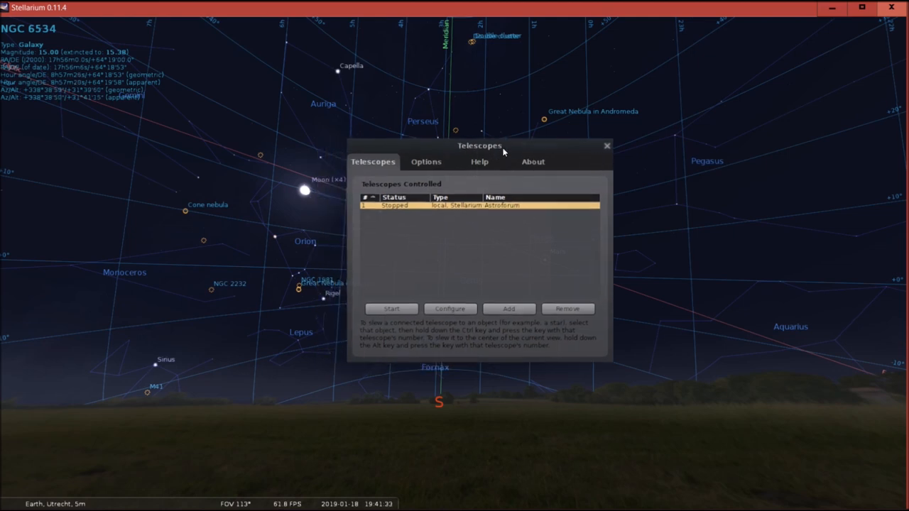
drag(479, 145, 670, 141)
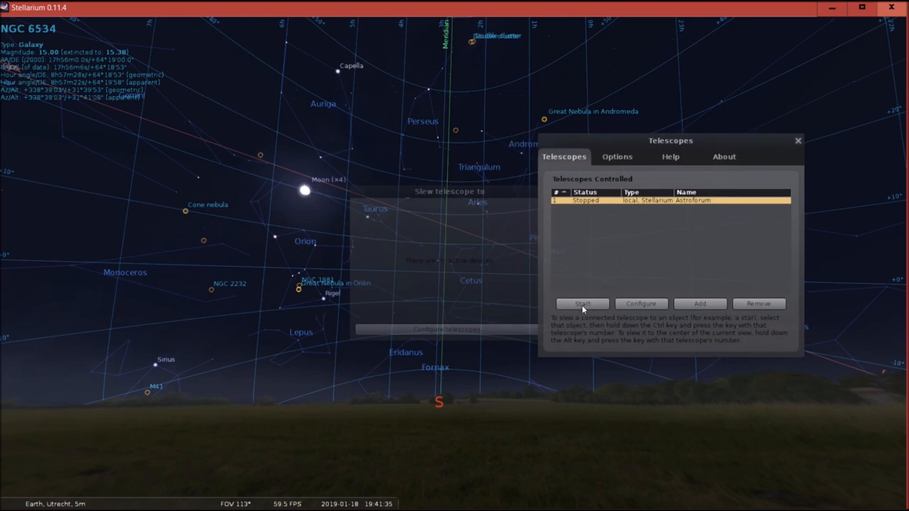
click(582, 304)
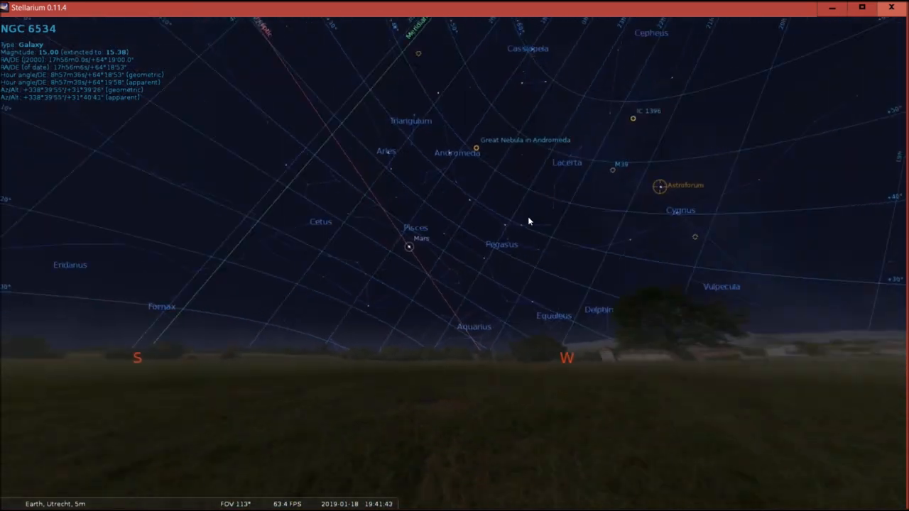
scroll(up, 3)
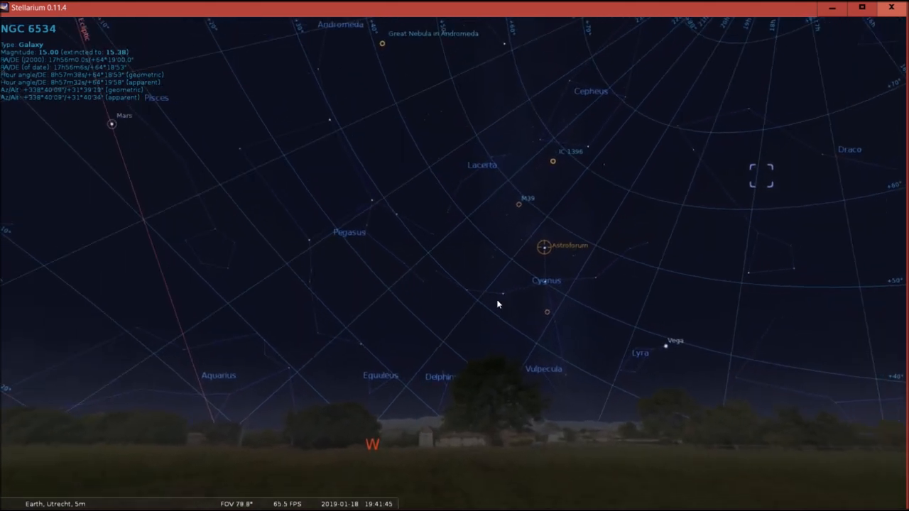
mouse_move(546, 298)
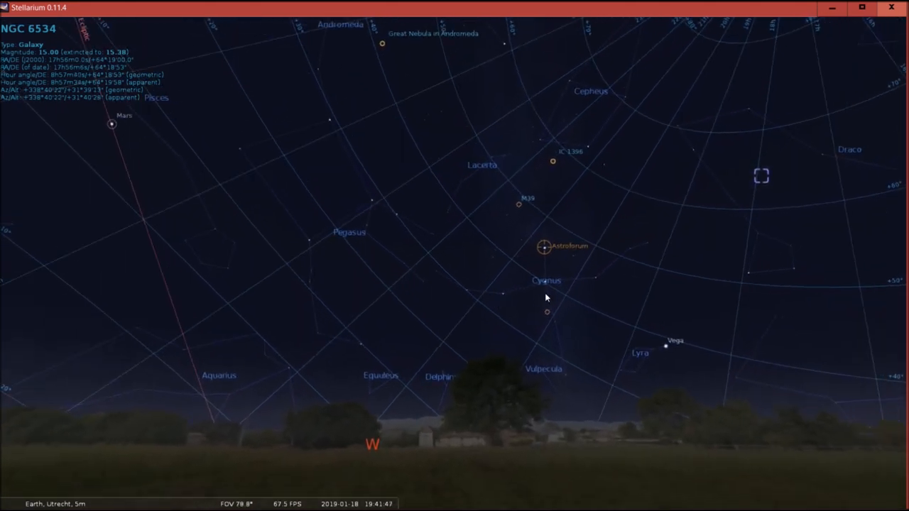
mouse_move(626, 304)
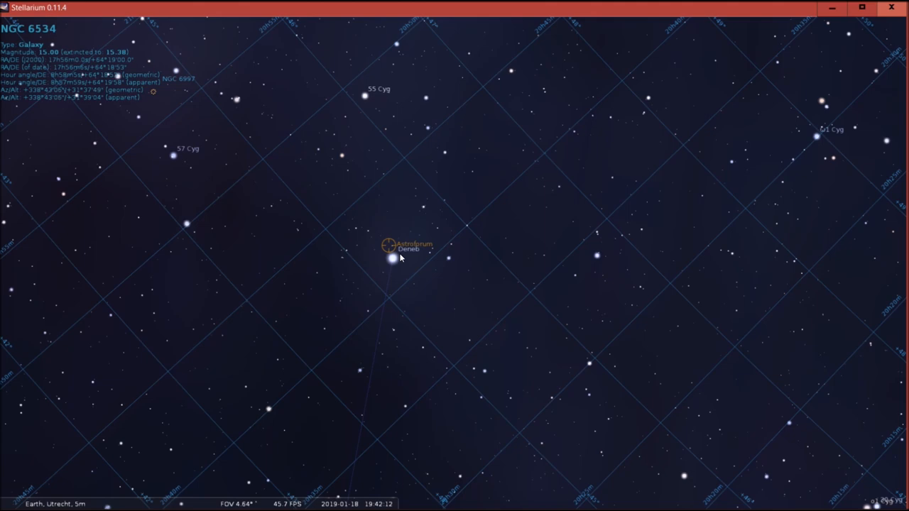
drag(401, 258, 497, 324)
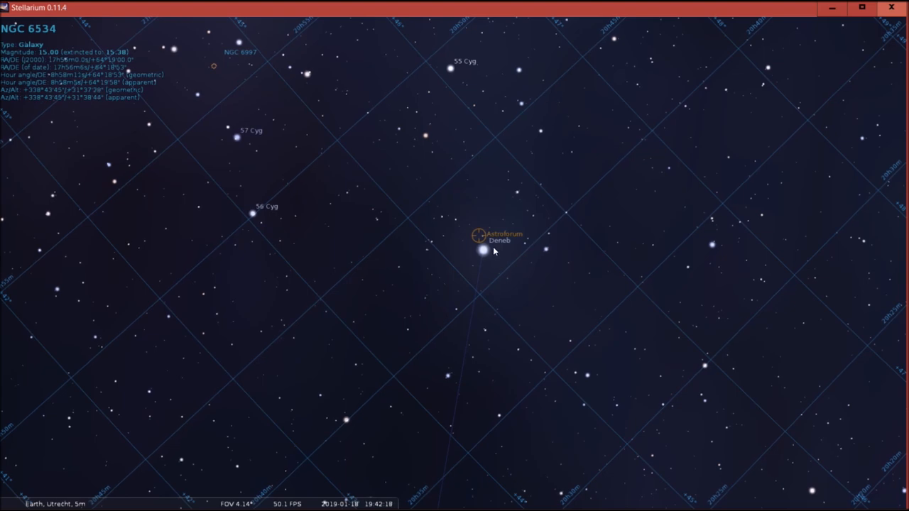
mouse_move(537, 304)
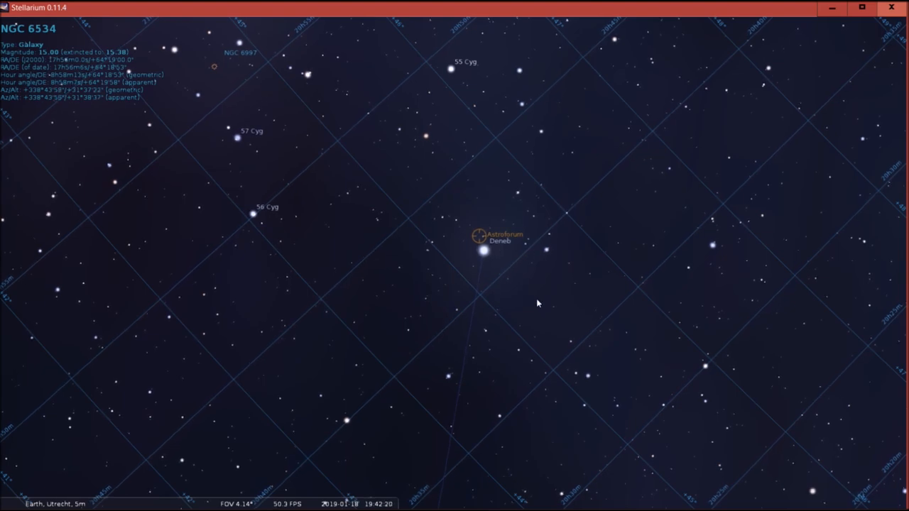
scroll(down, 3)
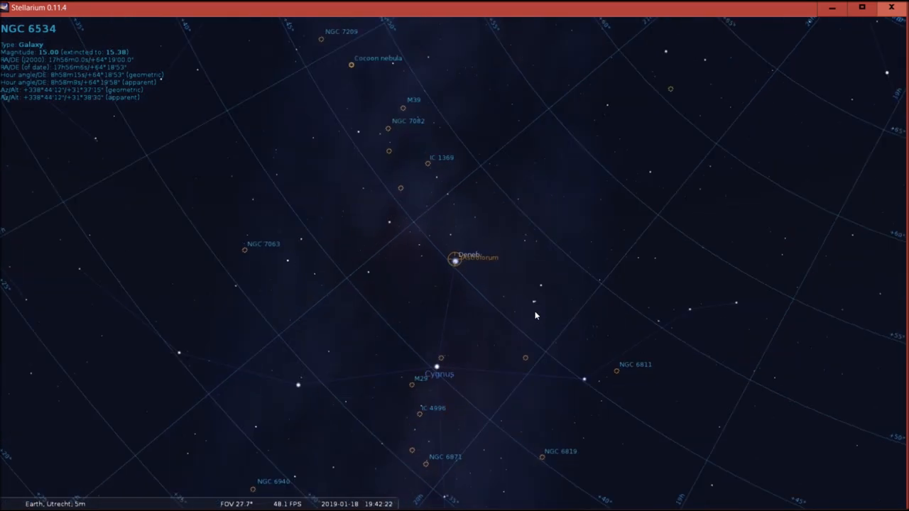
scroll(down, 3)
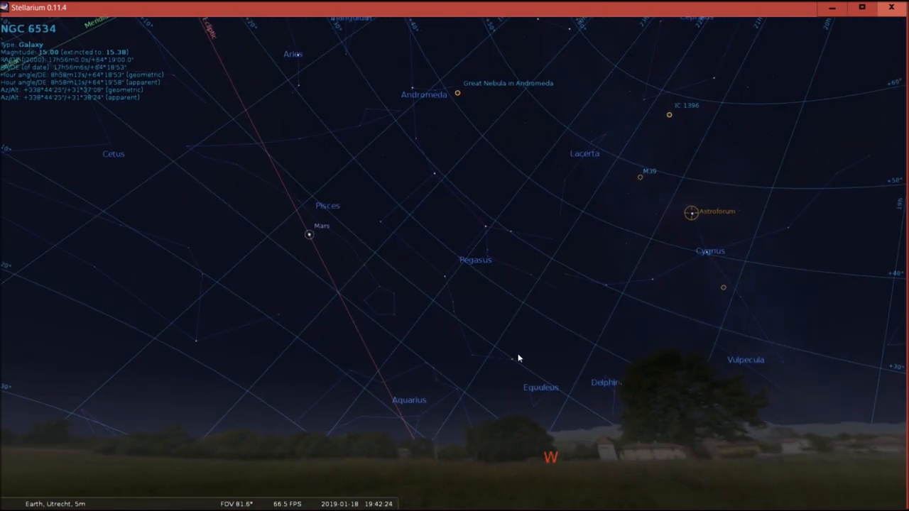
scroll(down, 3)
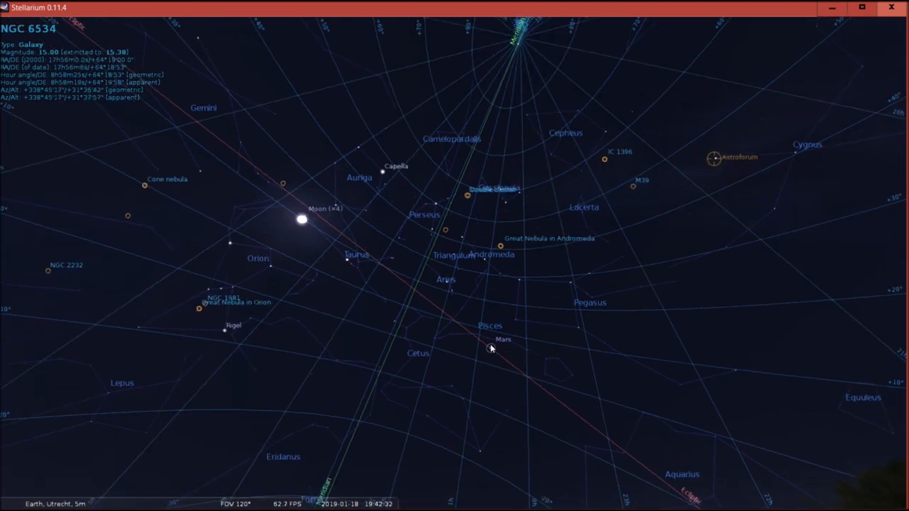
click(605, 159)
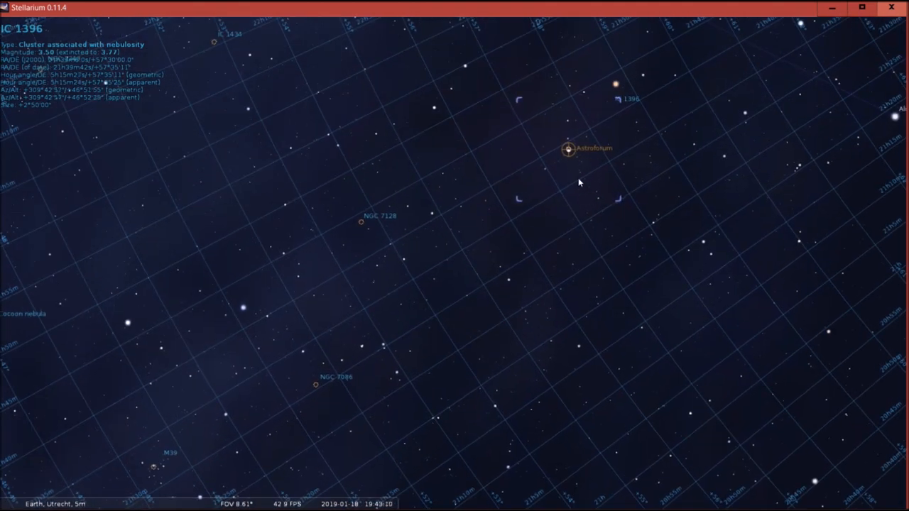
- Zoom out from IC 1396 and select Mars as the next slew target
scroll(down, 3)
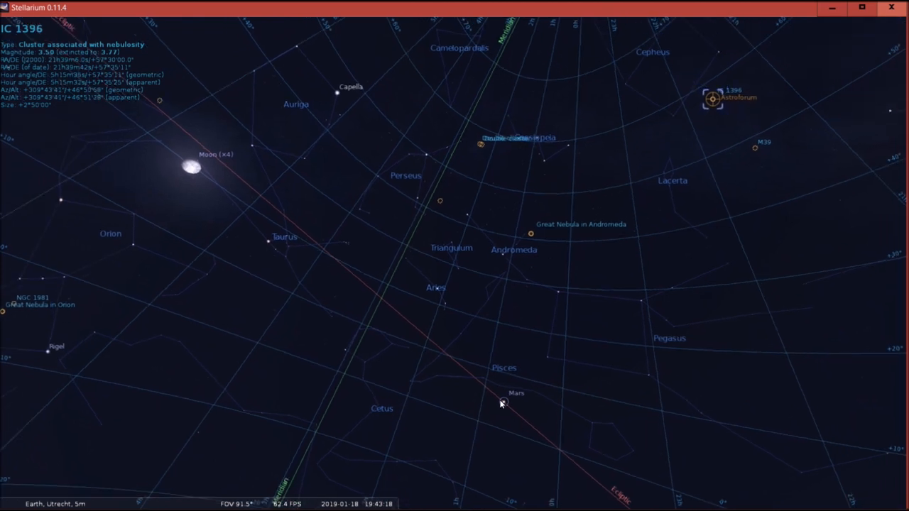
click(503, 404)
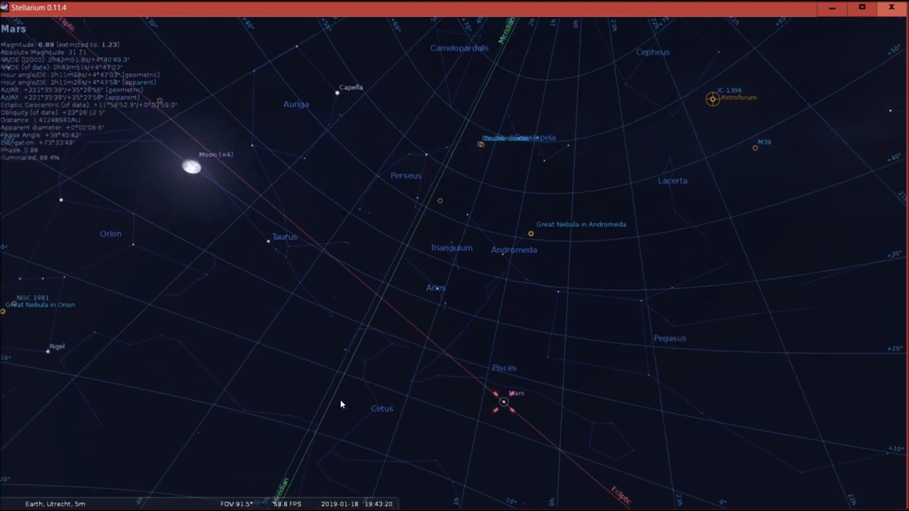